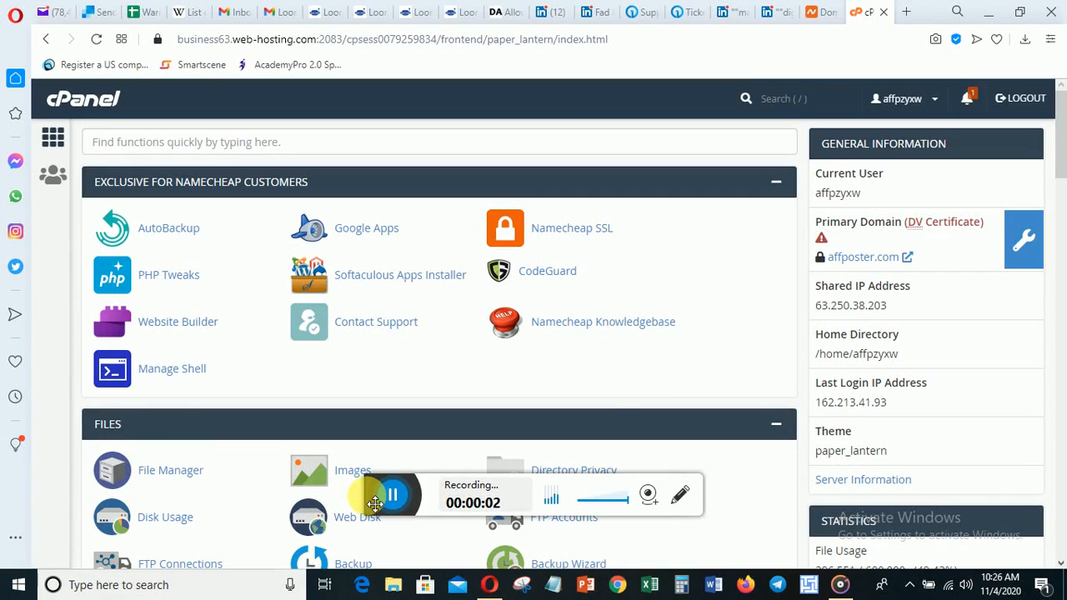
# Locate and enter the Email Accounts page from the cPanel dashboard
pyautogui.moveTo(375, 503); pyautogui.dragTo(647, 63)
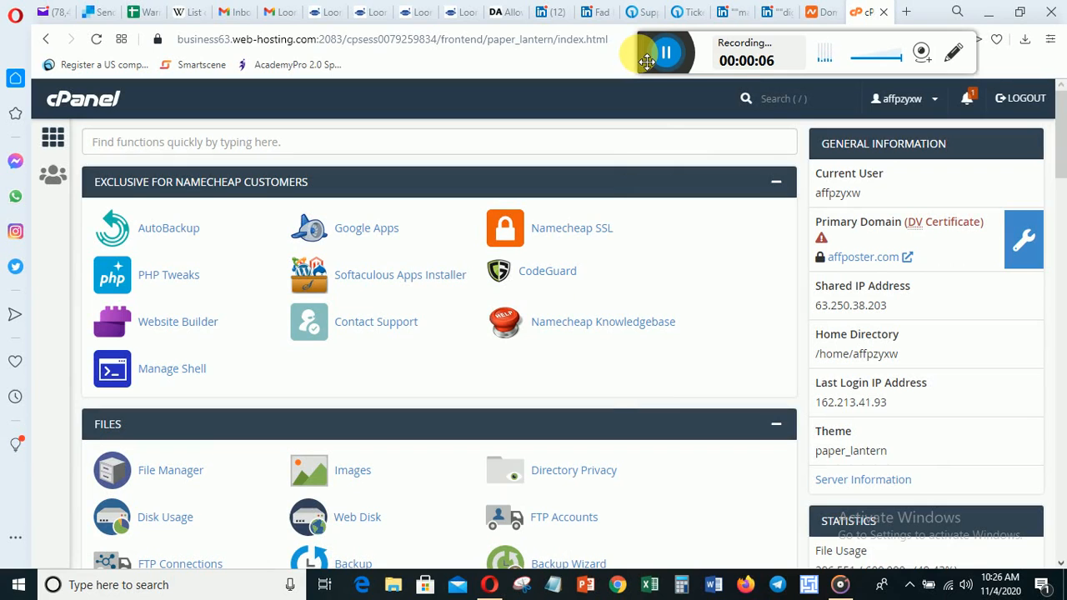
pyautogui.scroll(-3)
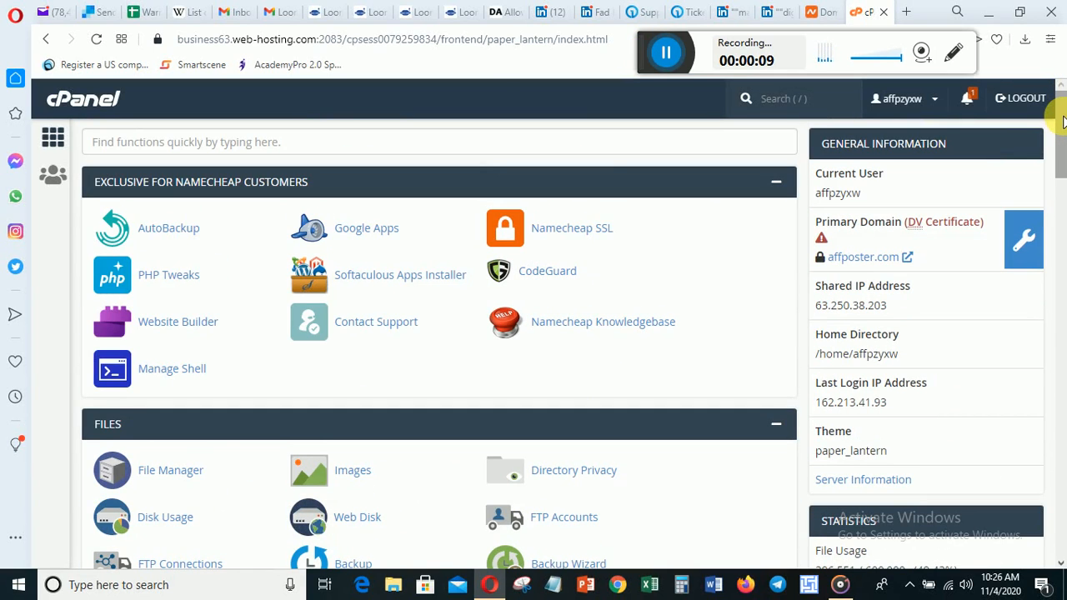
pyautogui.scroll(-3)
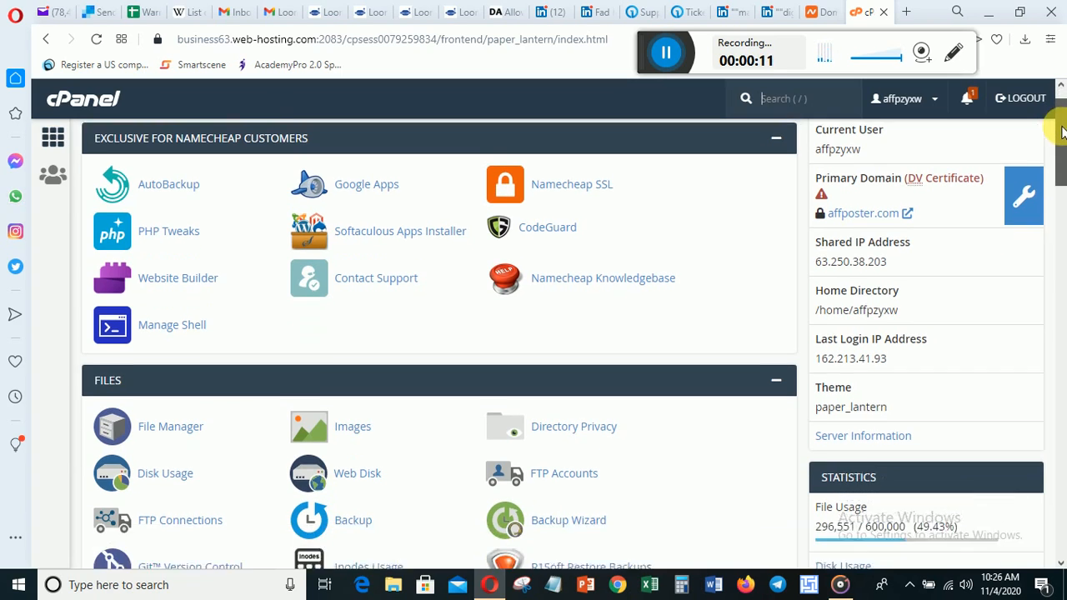
pyautogui.scroll(-3)
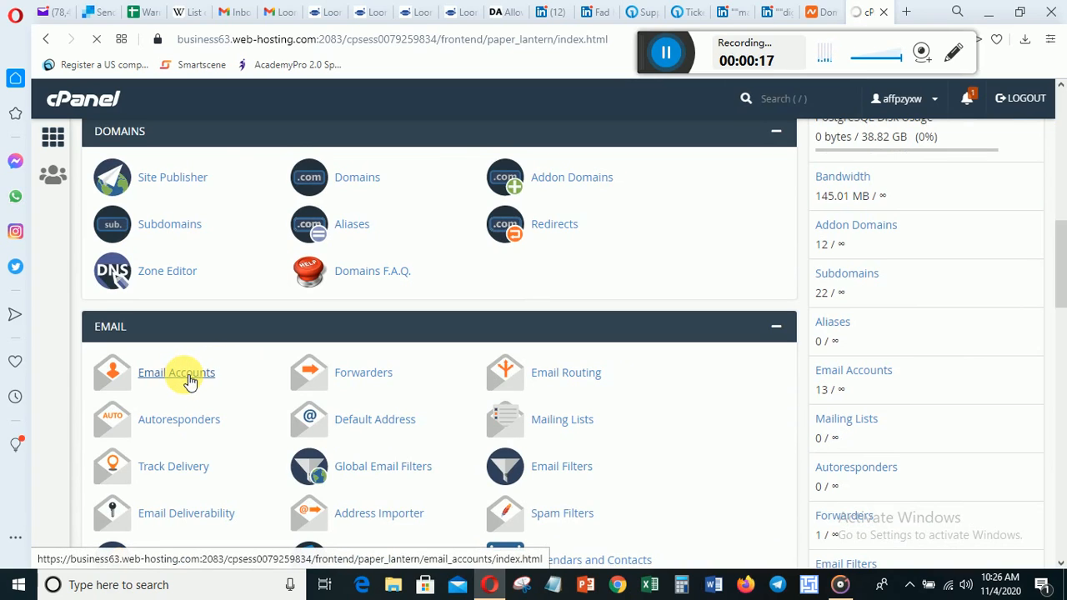
pyautogui.click(177, 373)
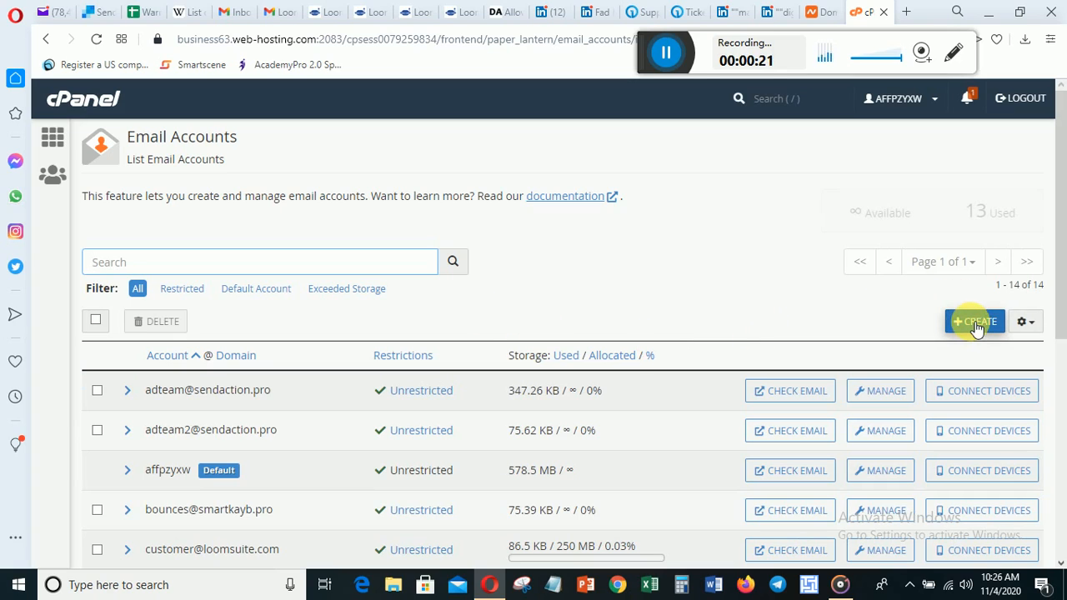
# Start a new email account and browse the Domain list toward the sendaction domains
pyautogui.click(973, 320)
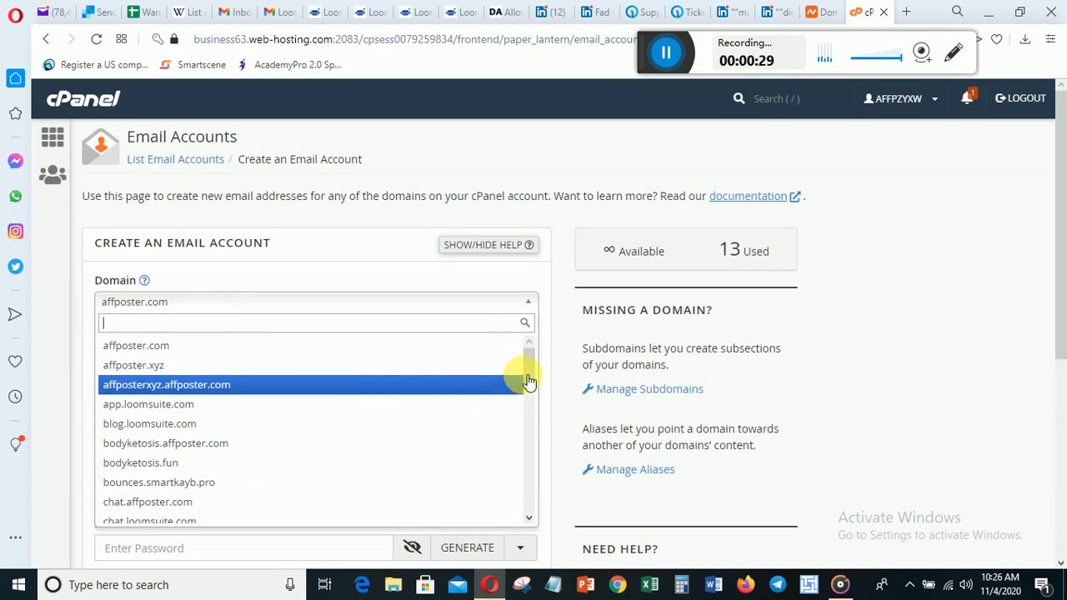
pyautogui.scroll(-3)
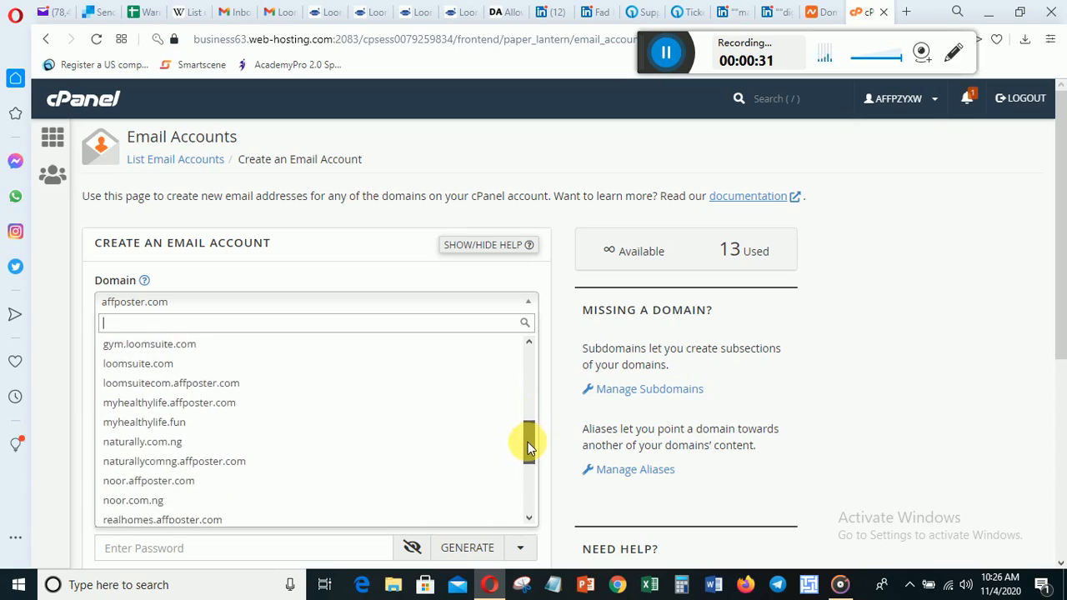
pyautogui.scroll(-3)
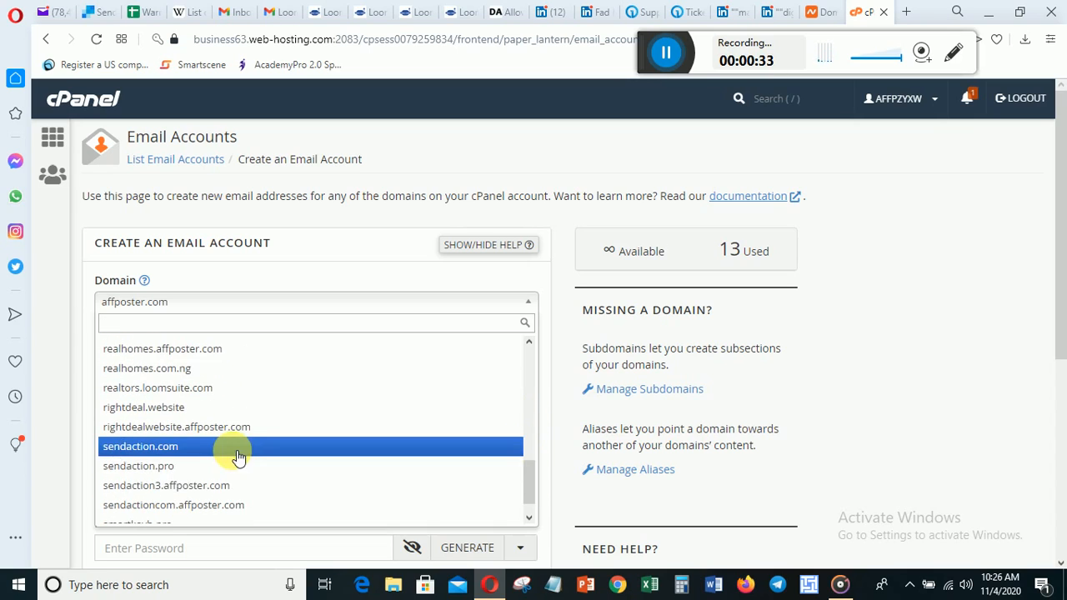
# Choose domain sendaction.pro, enter username 'hello' and a strong password, leaving storage unlimited
pyautogui.click(139, 465)
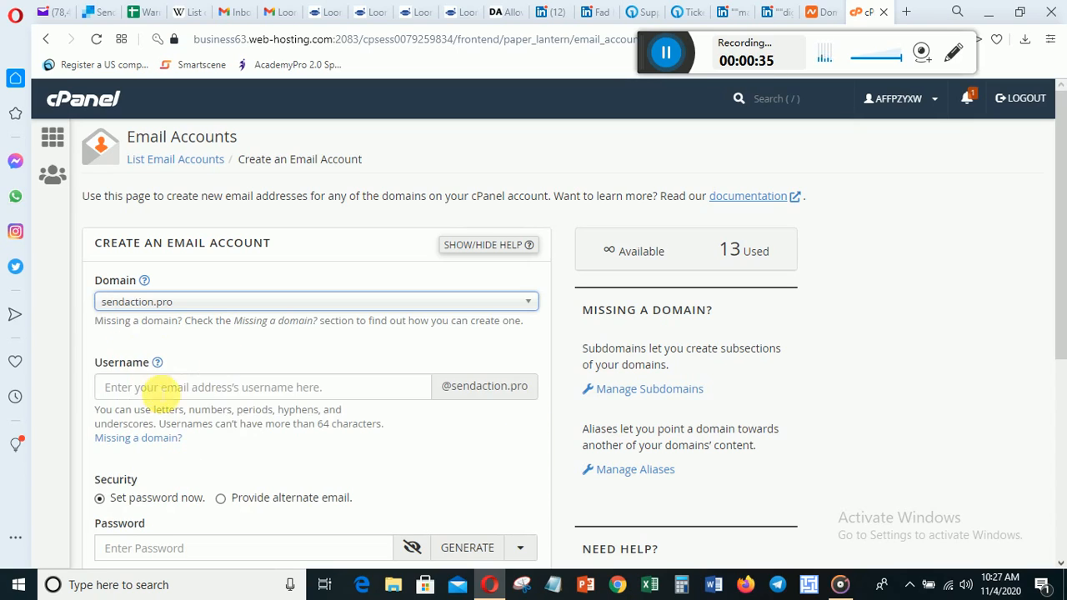
pyautogui.click(260, 387)
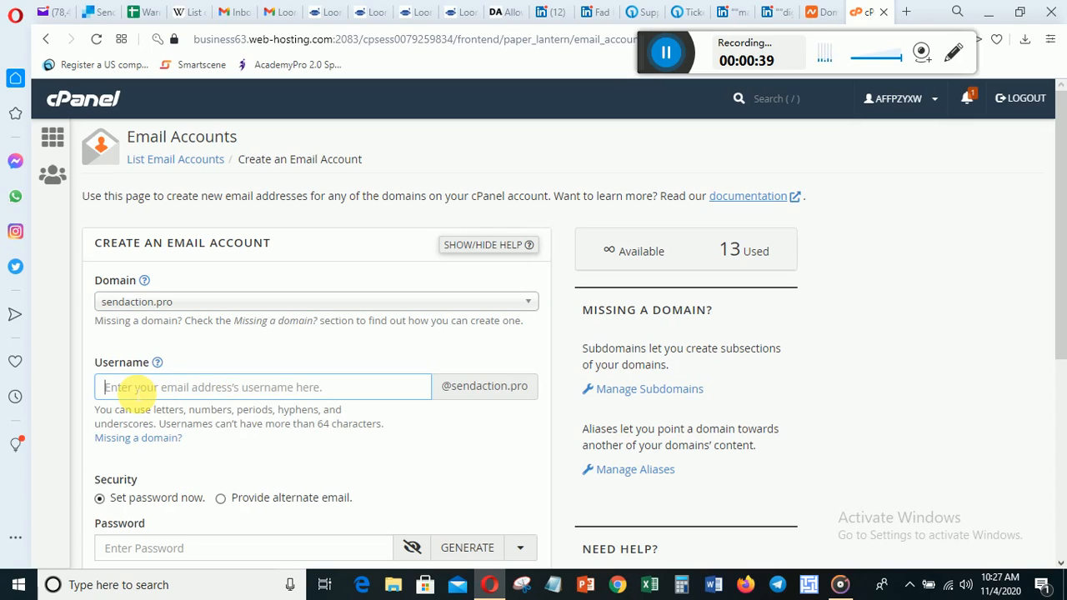
pyautogui.write('hello')
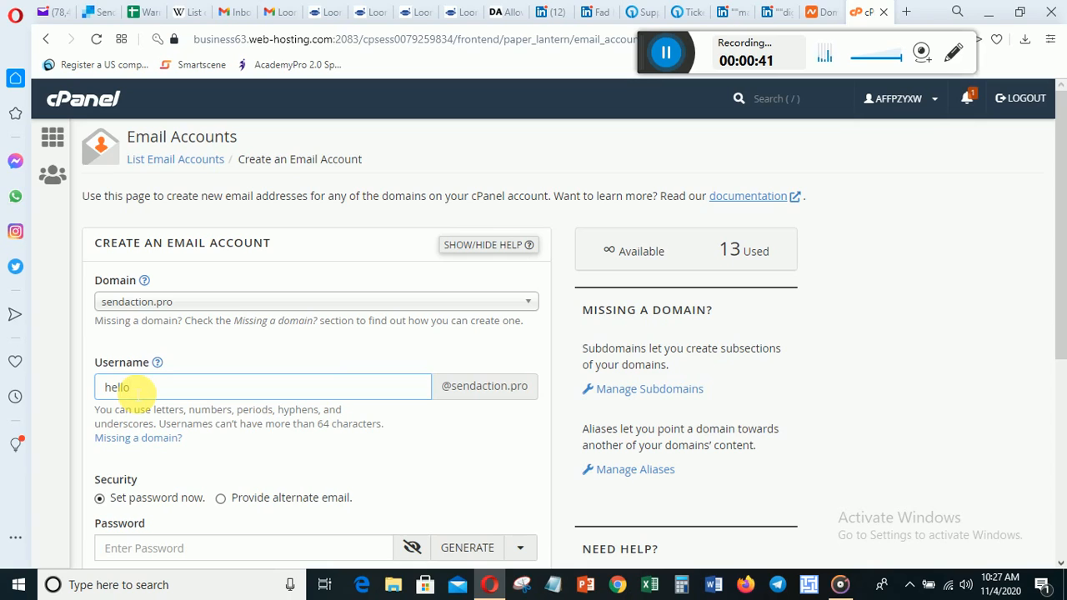
pyautogui.scroll(-3)
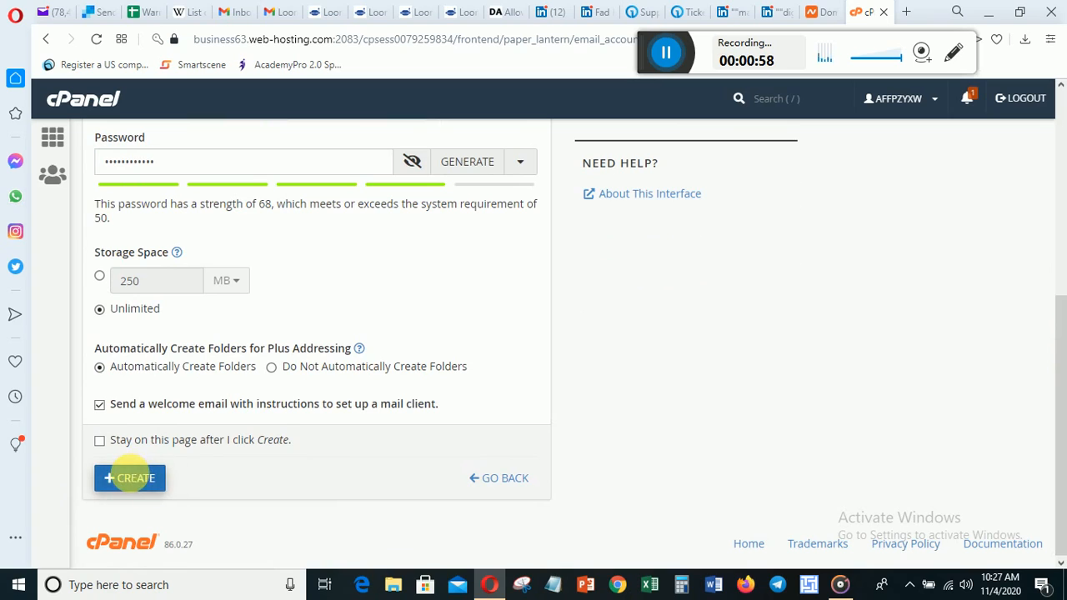
pyautogui.click(130, 477)
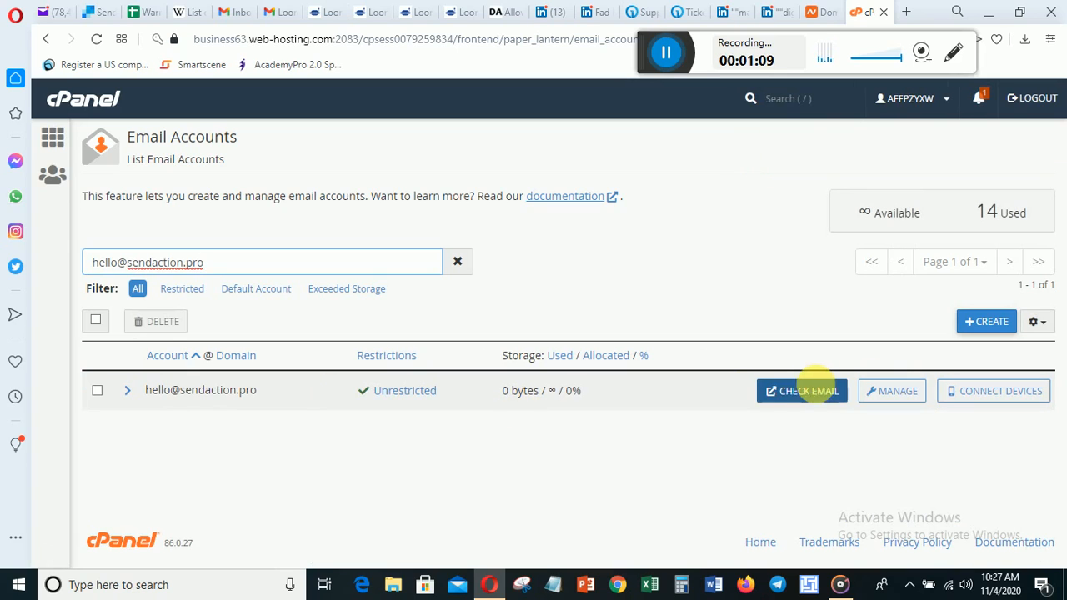
pyautogui.click(800, 390)
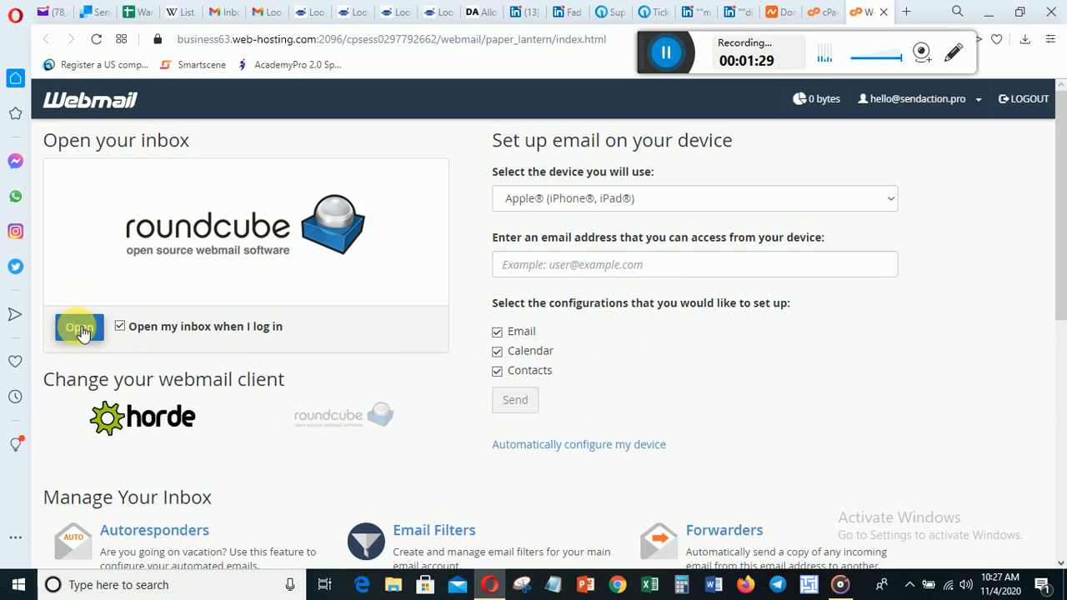
# Launch Roundcube webmail and show the account's empty inbox
pyautogui.click(78, 327)
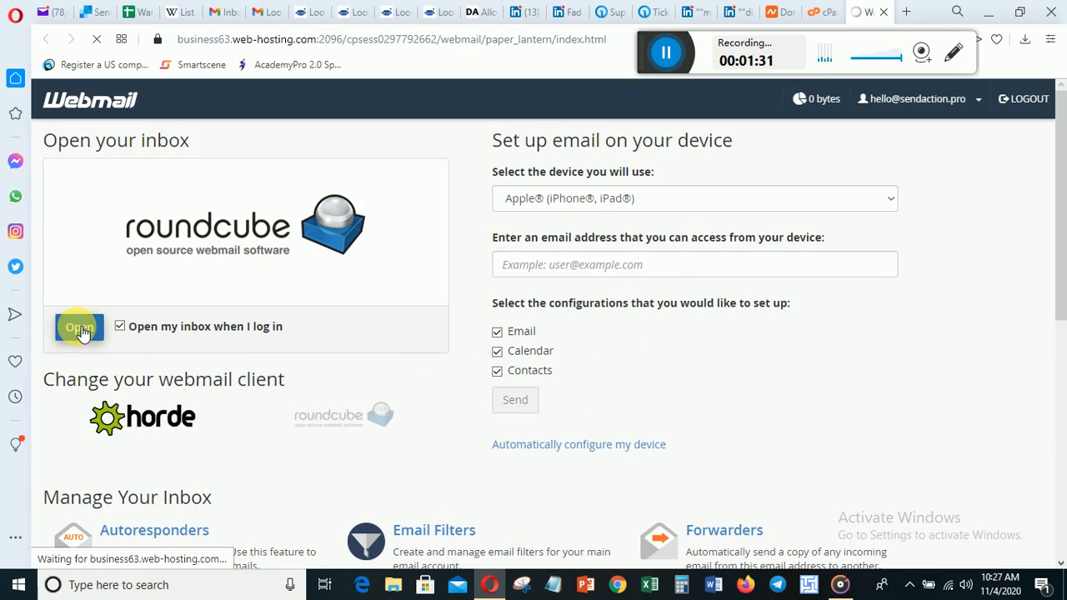
pyautogui.click(79, 325)
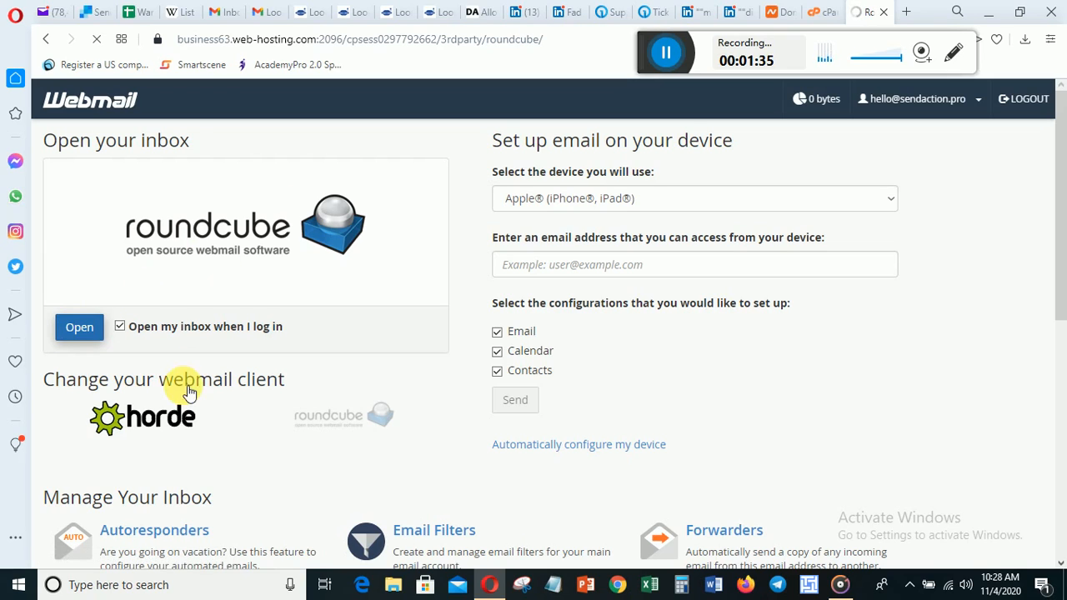
pyautogui.click(80, 327)
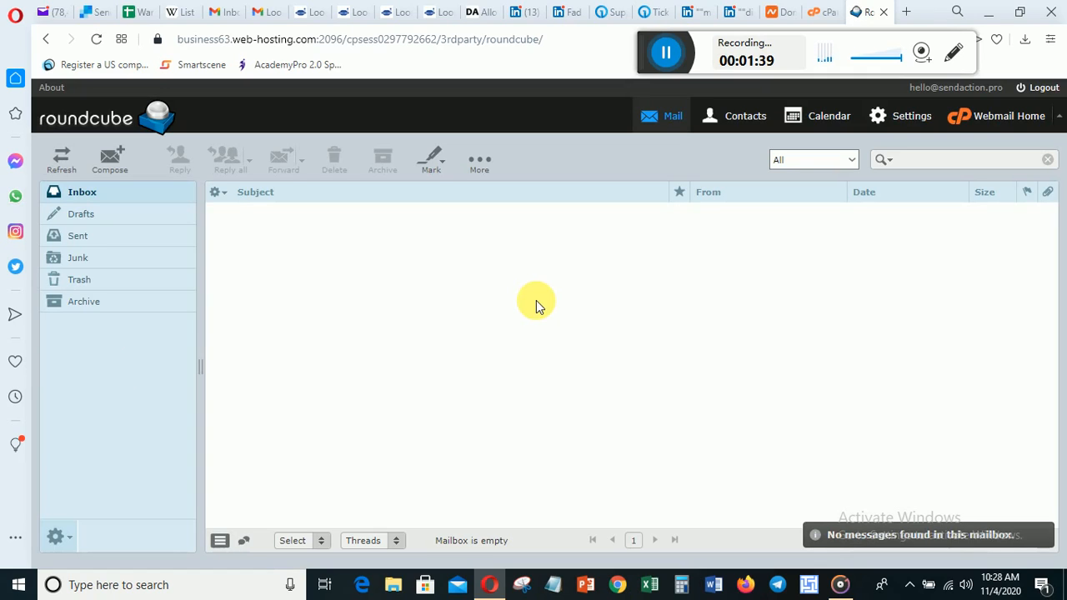
pyautogui.moveTo(940, 513)
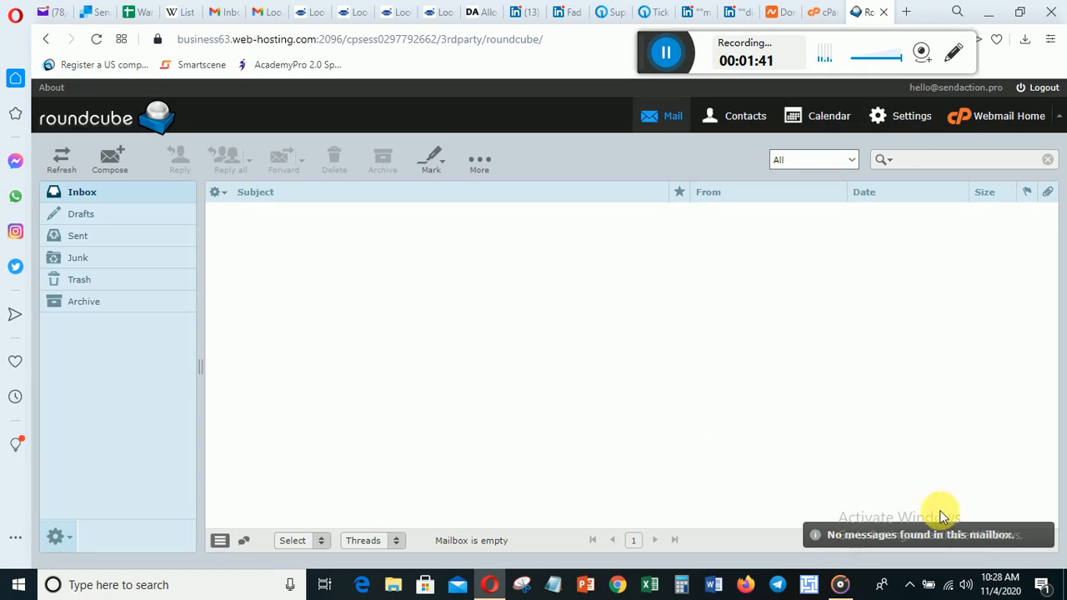